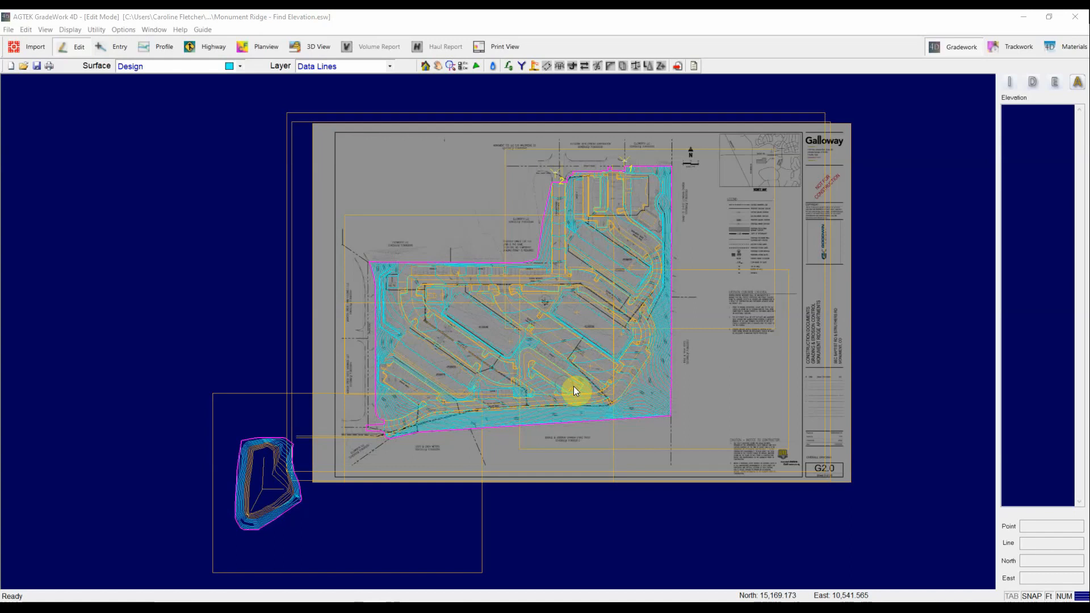
pyautogui.moveTo(452, 304)
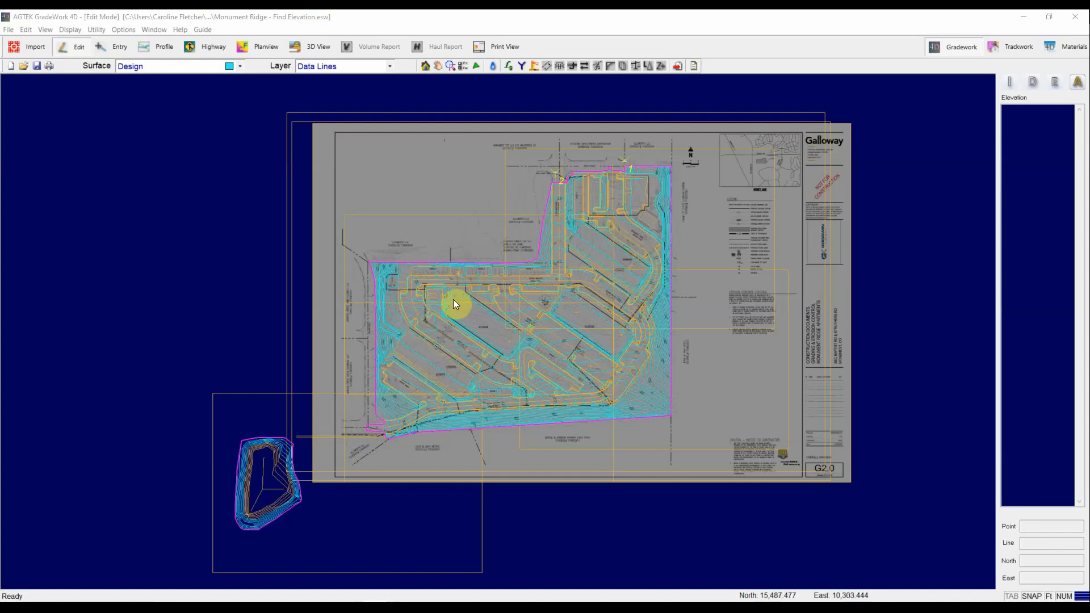
pyautogui.moveTo(449, 373)
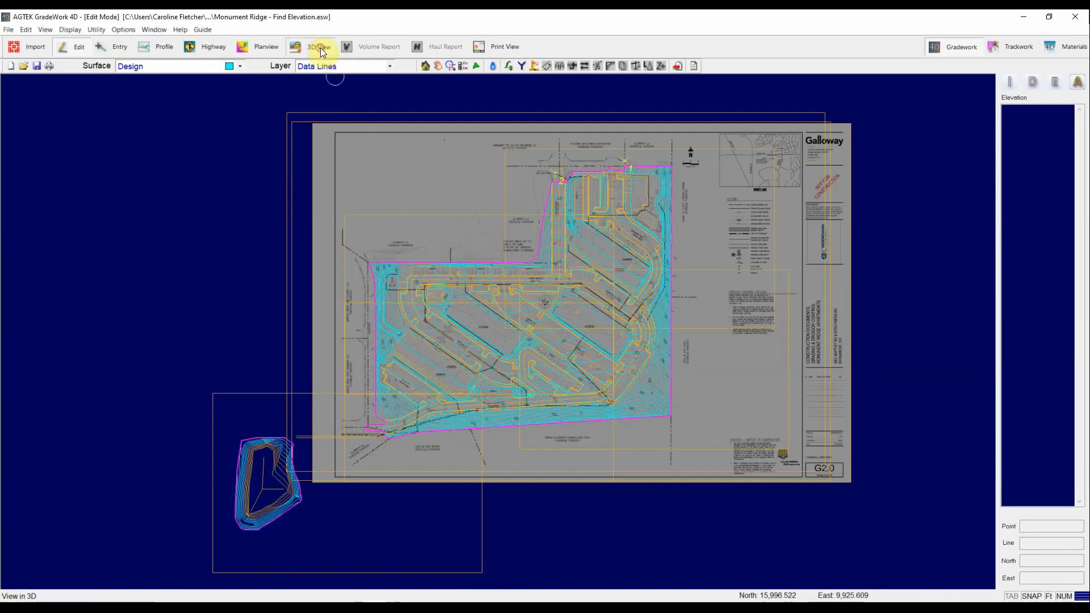
# Step: Show the Design surface in 3D, select a contour, and inspect its jagged spikes
pyautogui.click(318, 46)
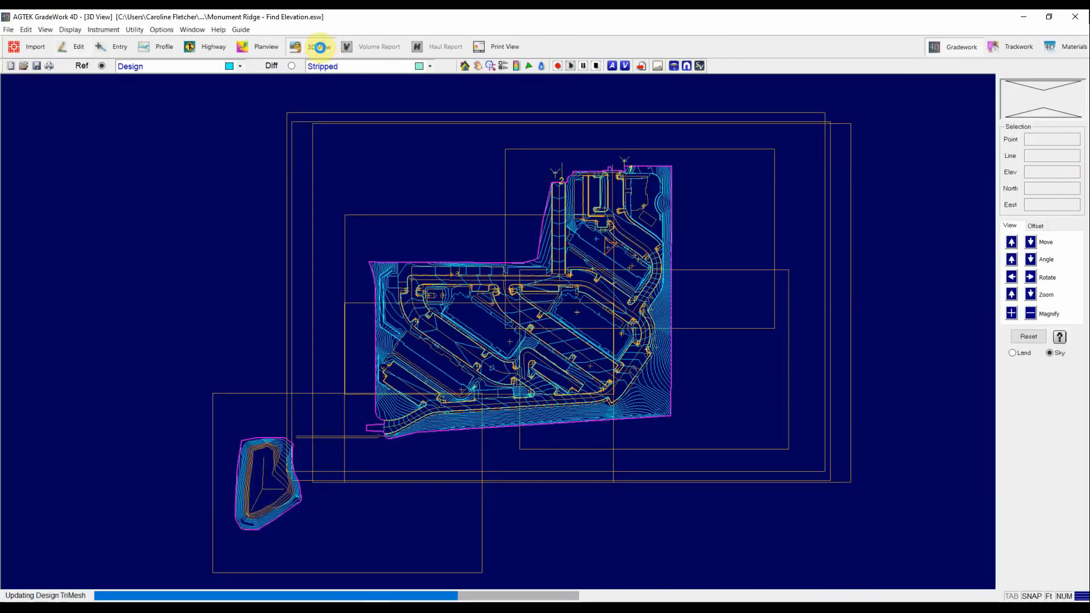
pyautogui.click(319, 47)
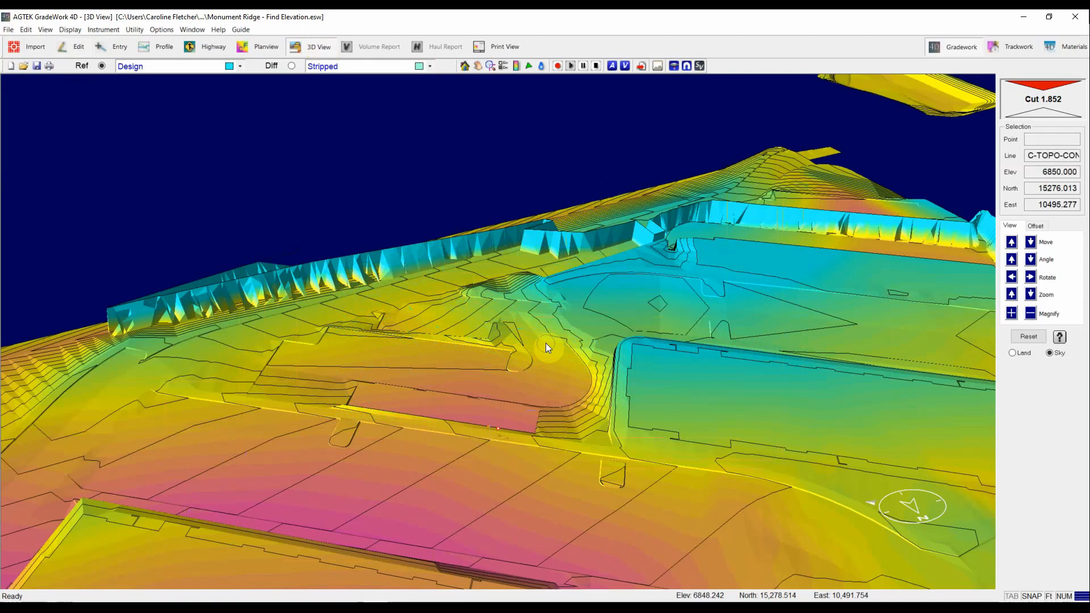
pyautogui.moveTo(270, 278)
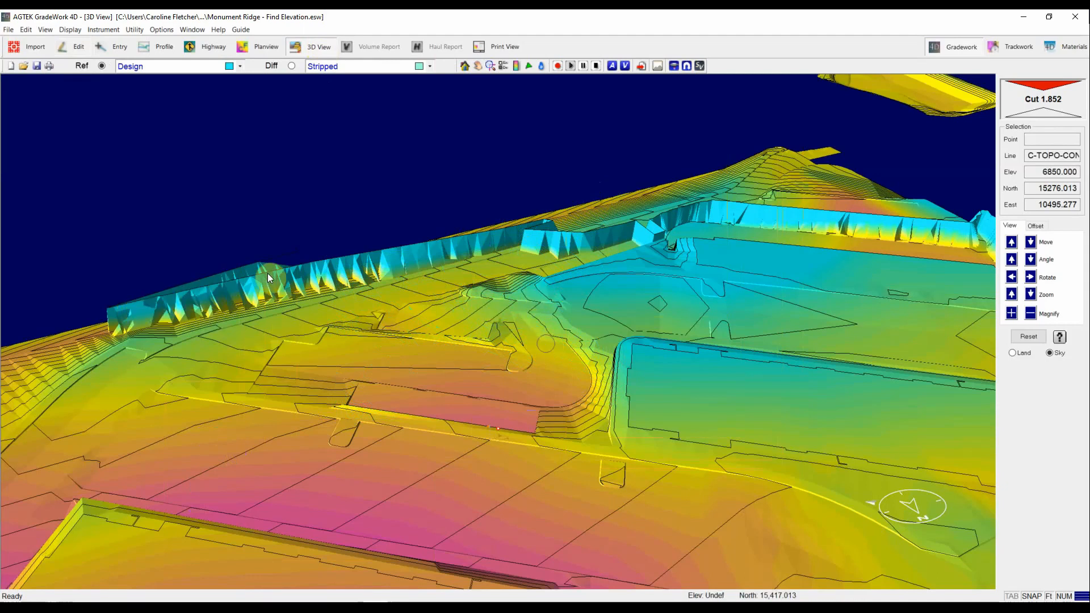
pyautogui.moveTo(638, 230)
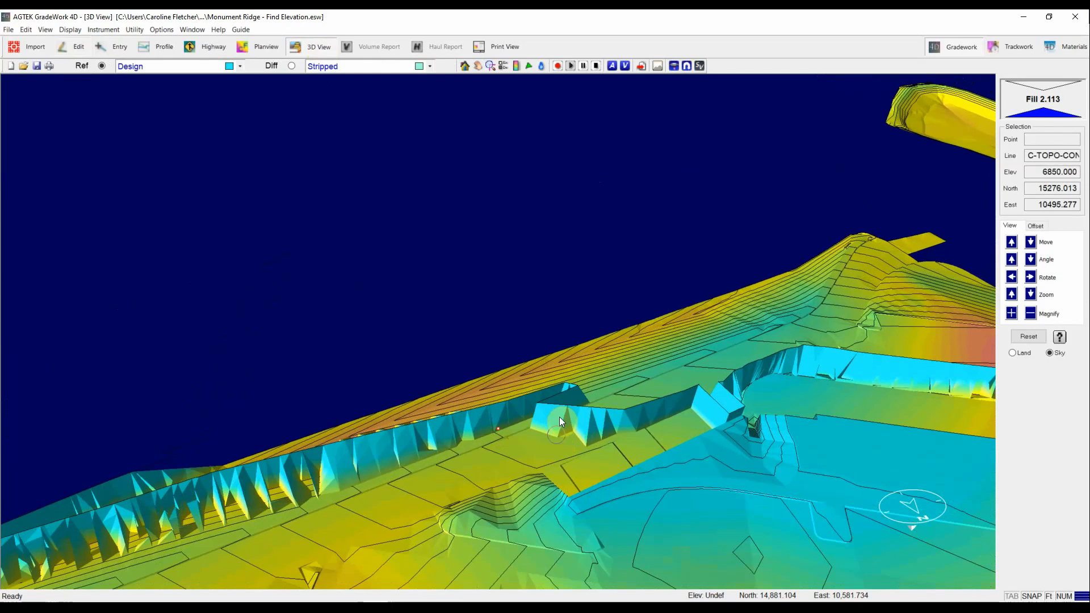
pyautogui.moveTo(489, 431)
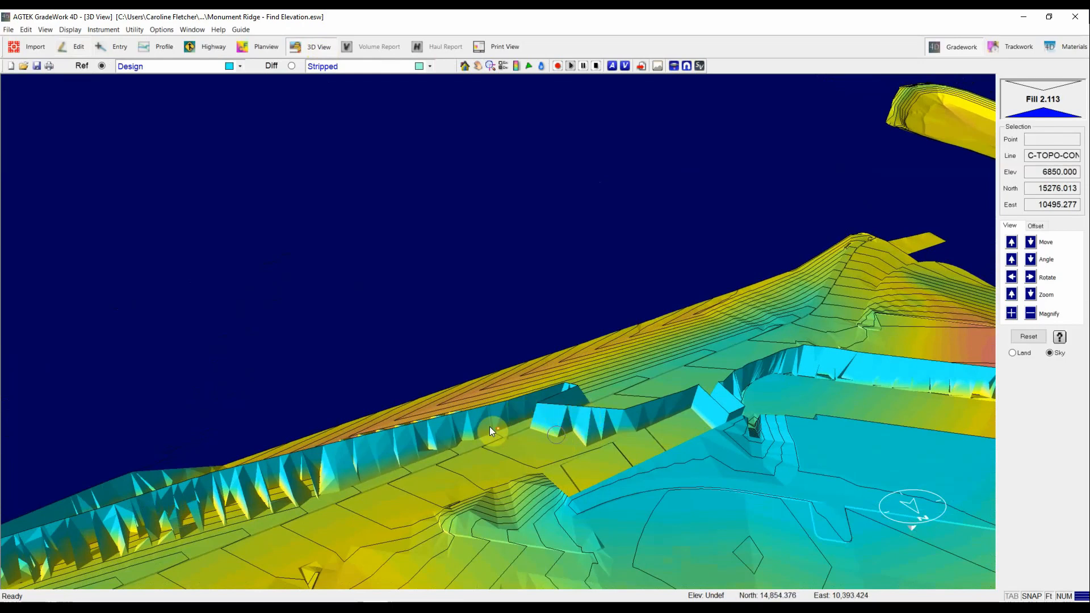
pyautogui.moveTo(547, 417)
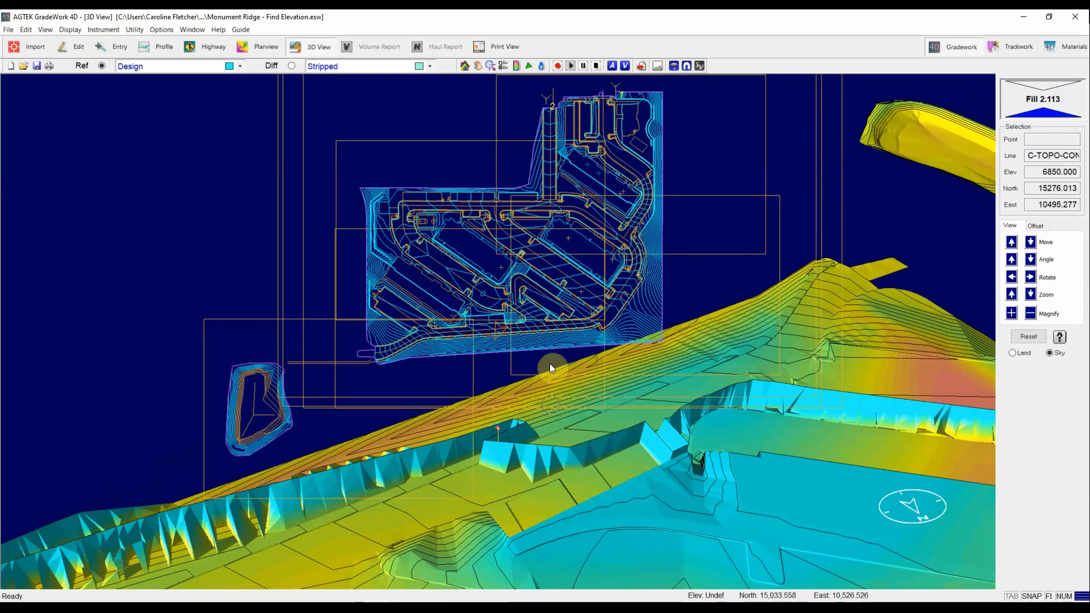
pyautogui.moveTo(485, 337)
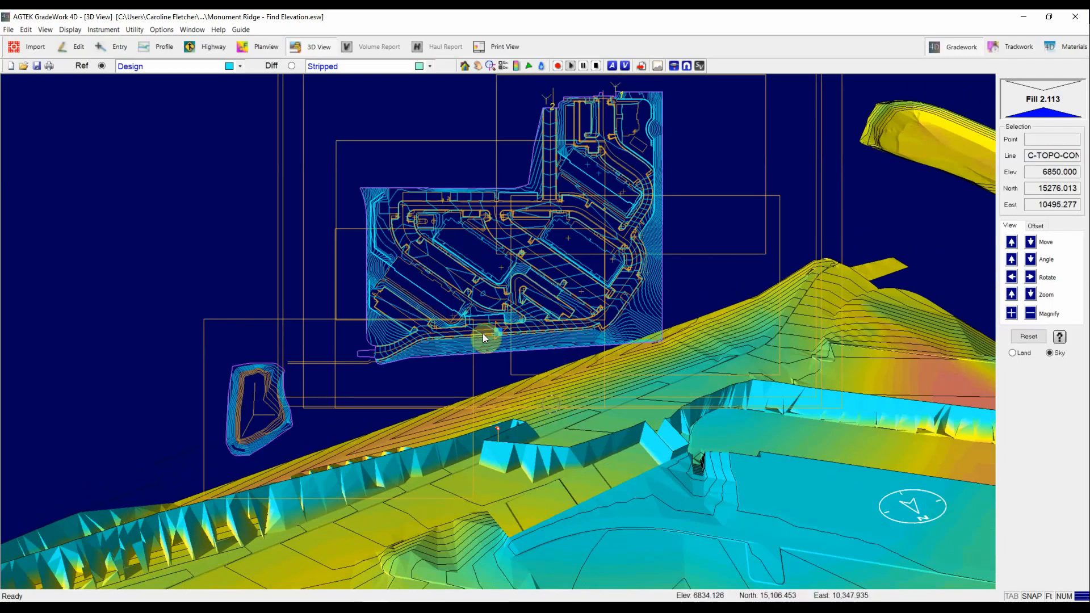
pyautogui.click(78, 46)
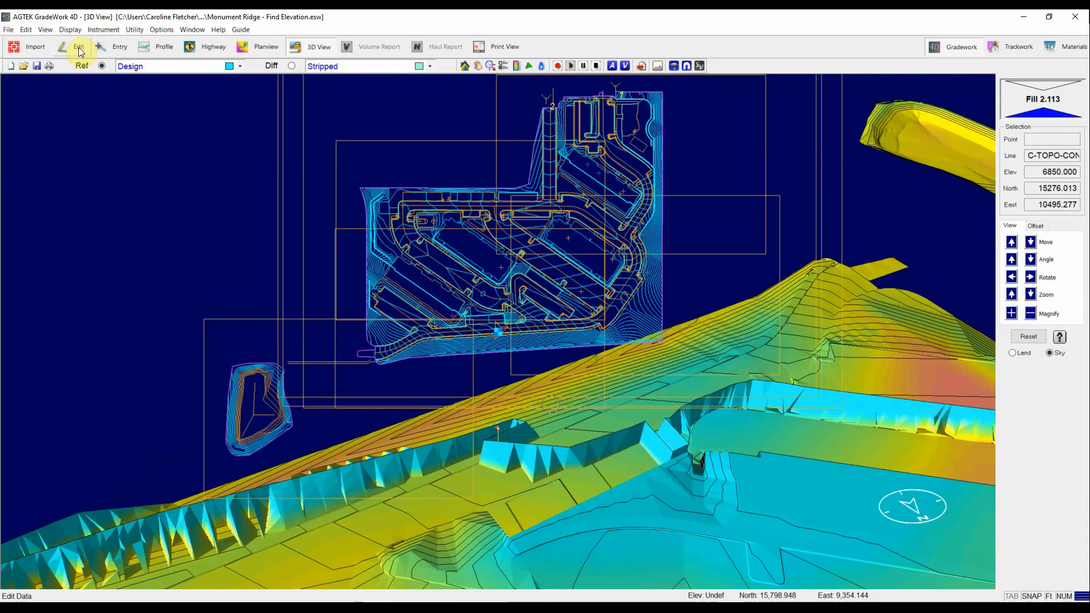
# Step: Return to Edit Mode to work on the 6853 contour near Regan Heights
pyautogui.click(79, 46)
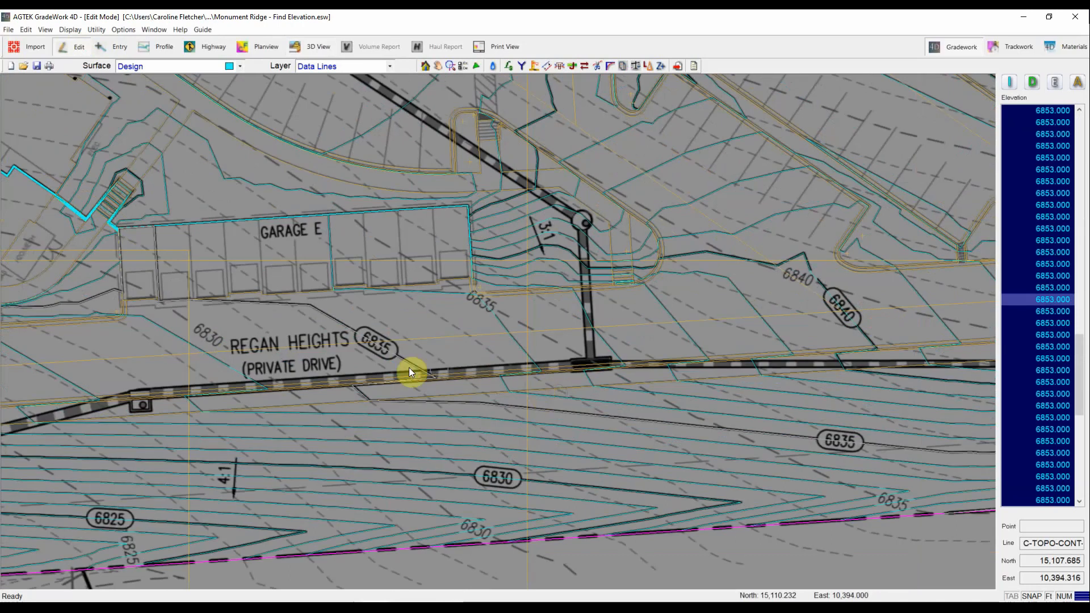
pyautogui.moveTo(859, 446)
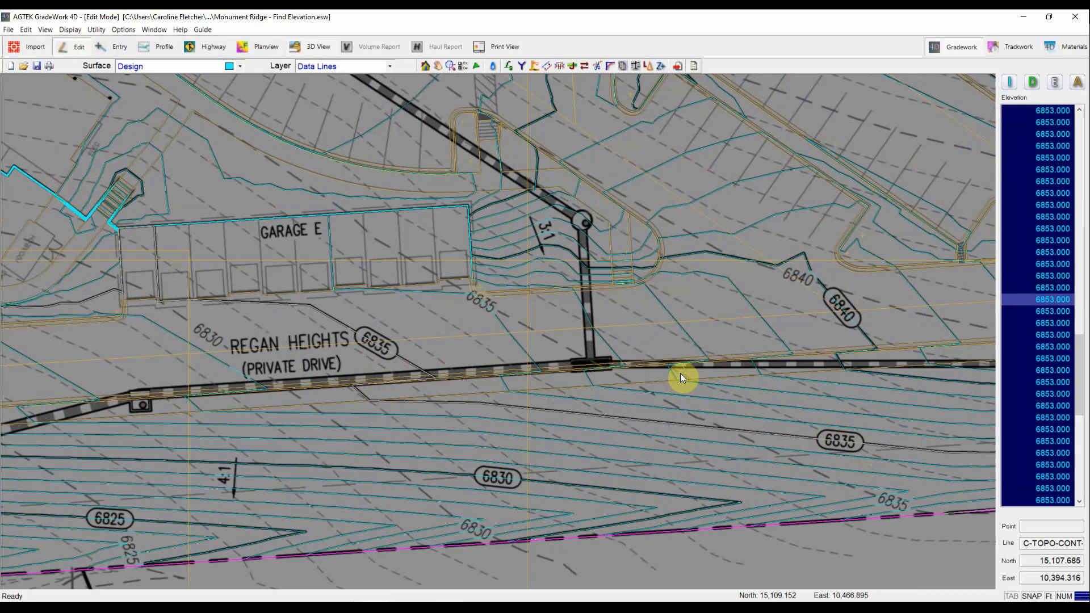
pyautogui.moveTo(592, 420)
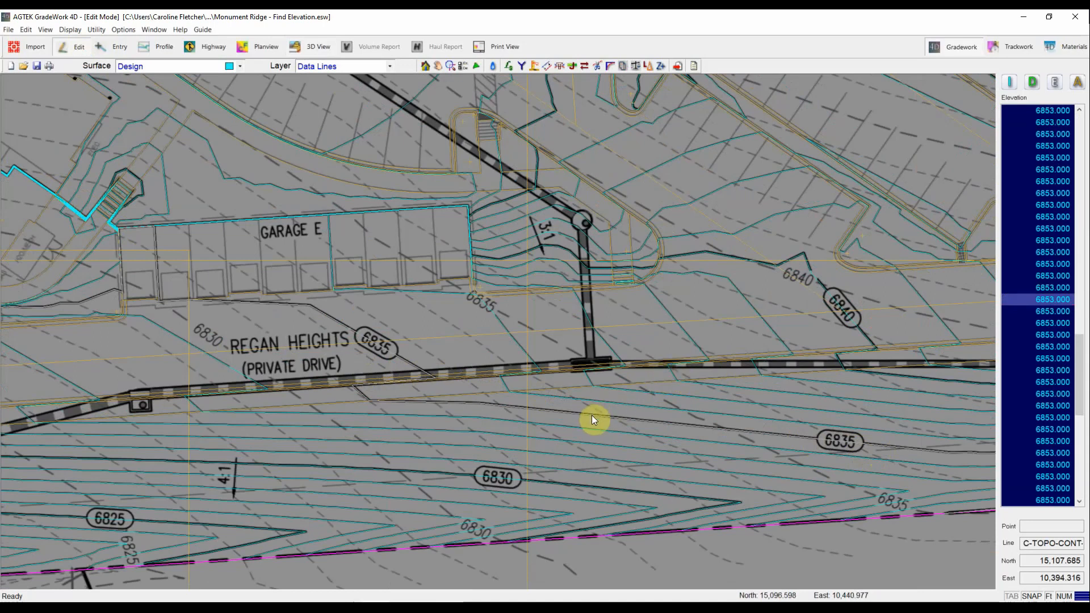
# Step: Change the contour's elevation from 6853 to 6835 in the Line Editor
pyautogui.rightClick(594, 420)
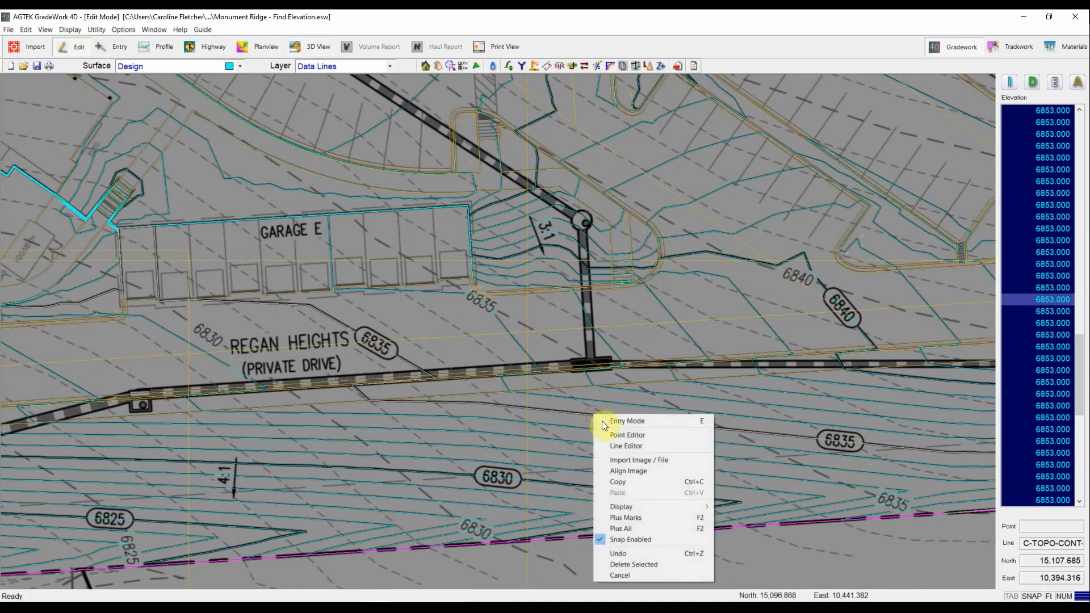
pyautogui.click(626, 446)
pyautogui.write('6835')
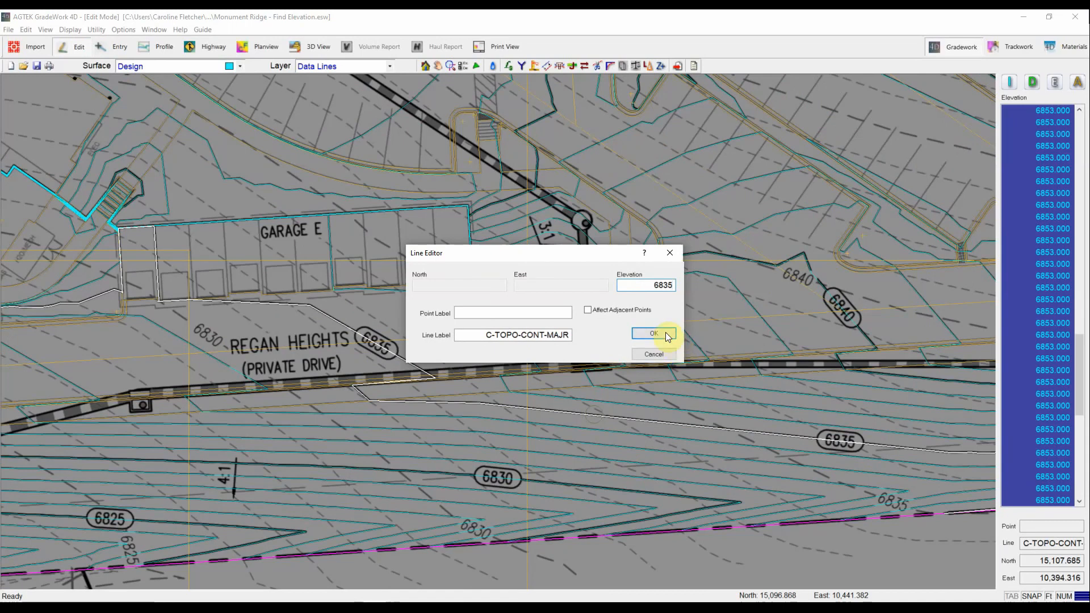
pyautogui.click(653, 333)
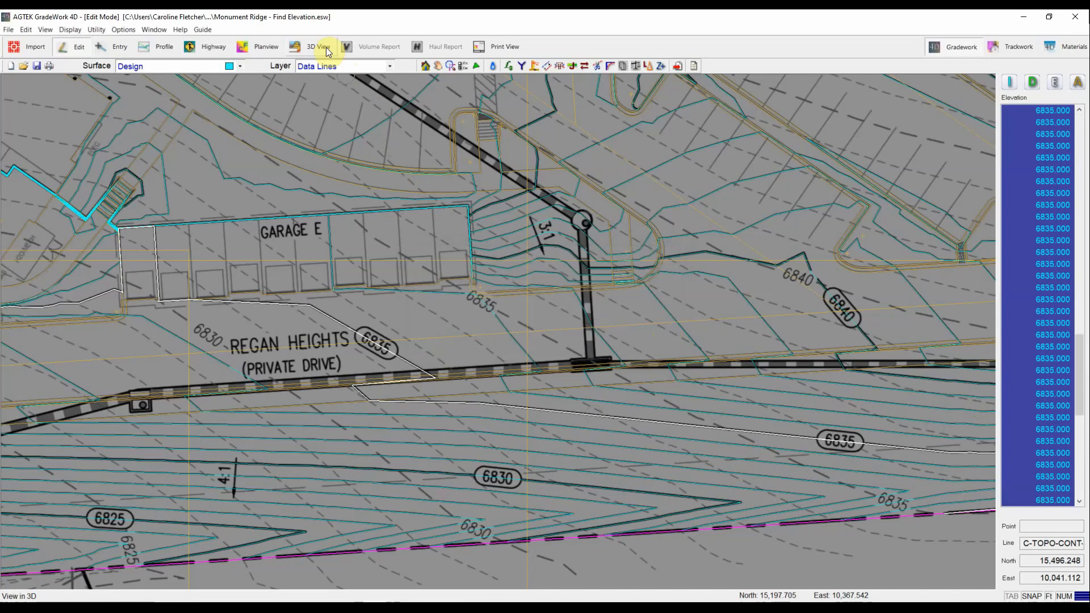
# Step: View the corrected Design surface in 3D to look for the downward spike
pyautogui.click(319, 47)
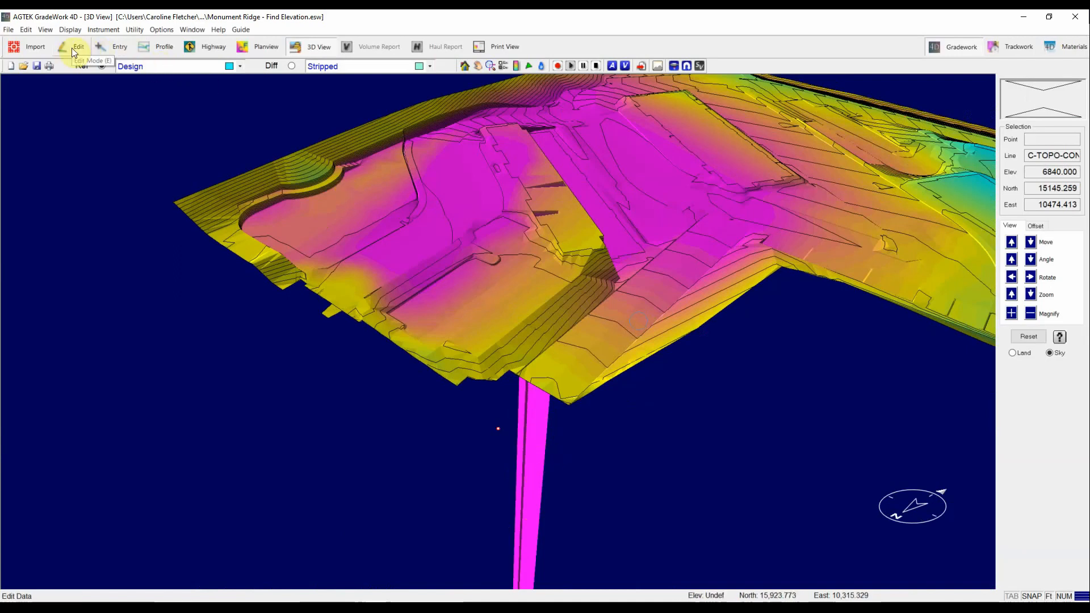
# Step: Leave 3D View and open Find Elevation from the Edit menu
pyautogui.click(77, 47)
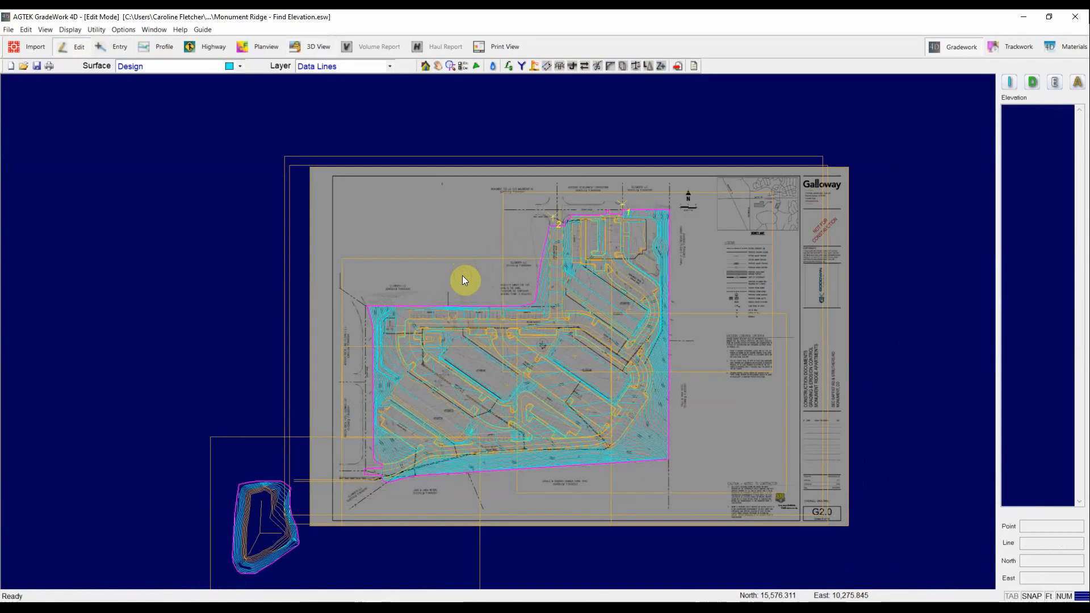
pyautogui.moveTo(431, 213)
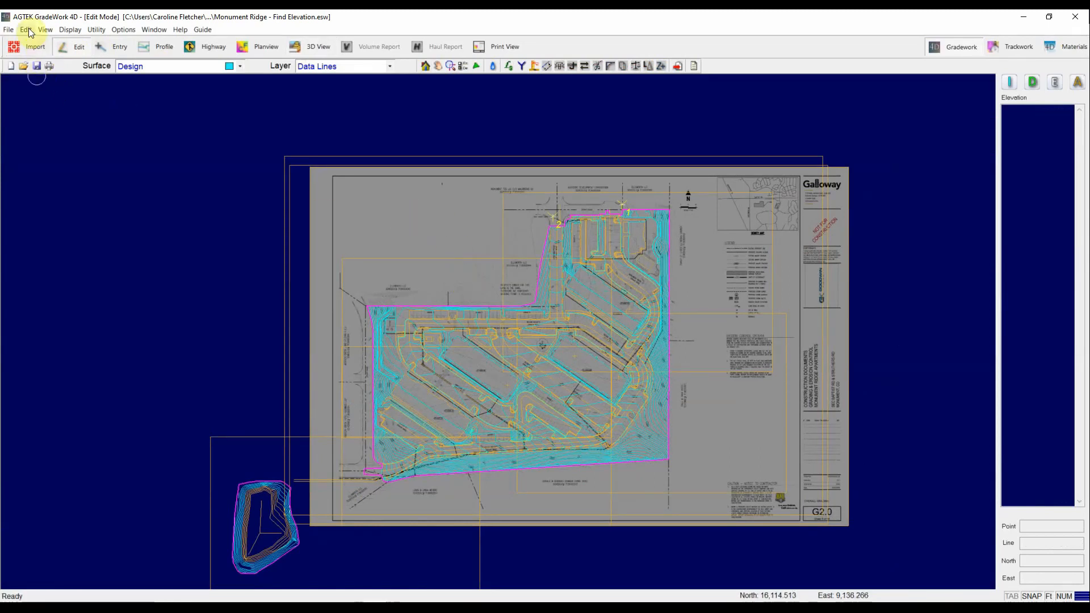
pyautogui.click(25, 29)
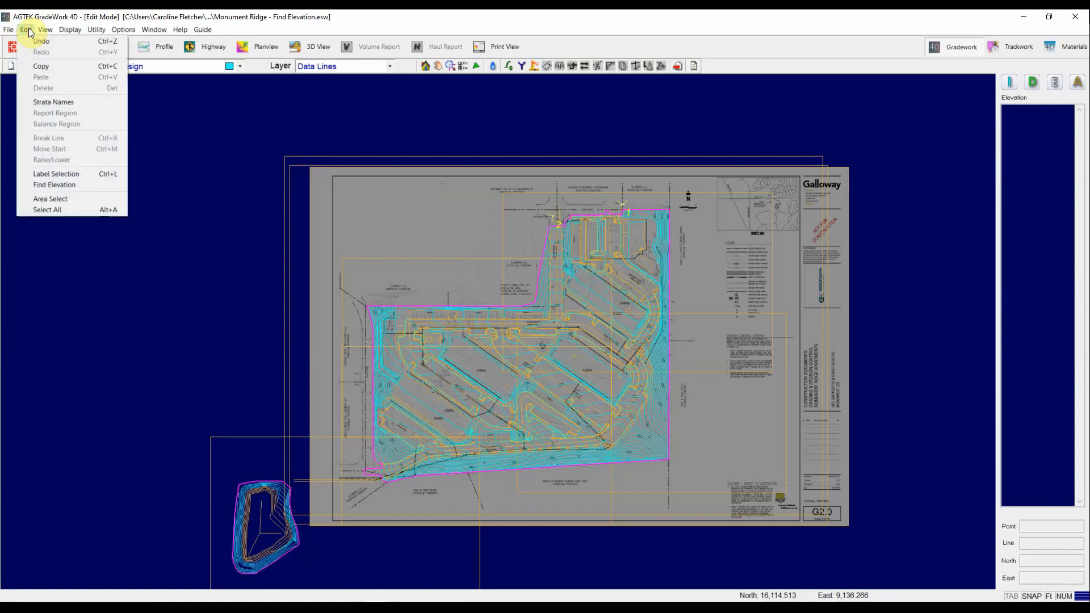
pyautogui.moveTo(54, 184)
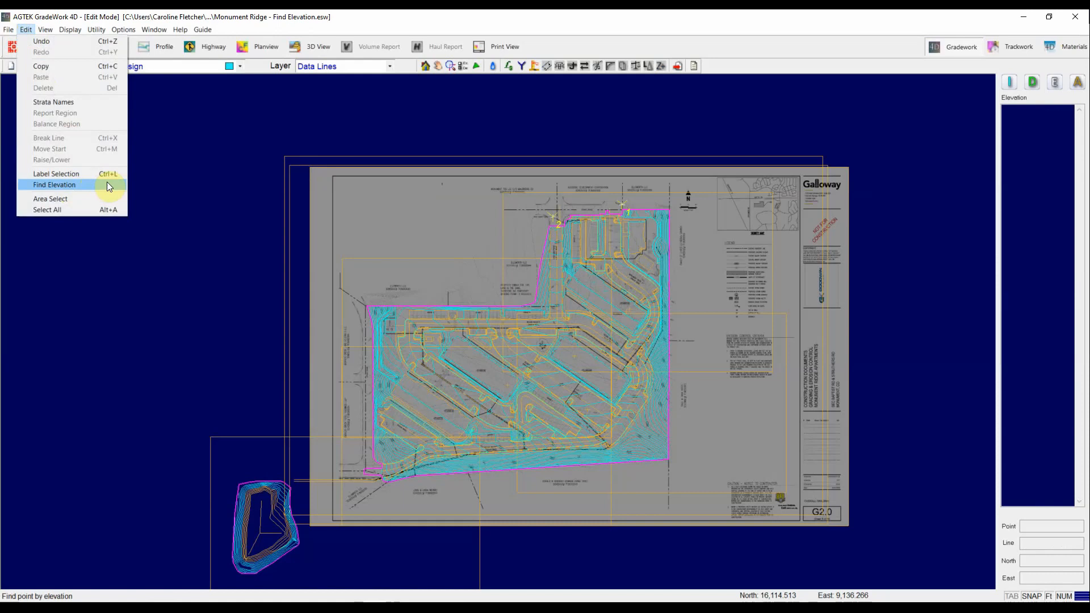
pyautogui.click(55, 184)
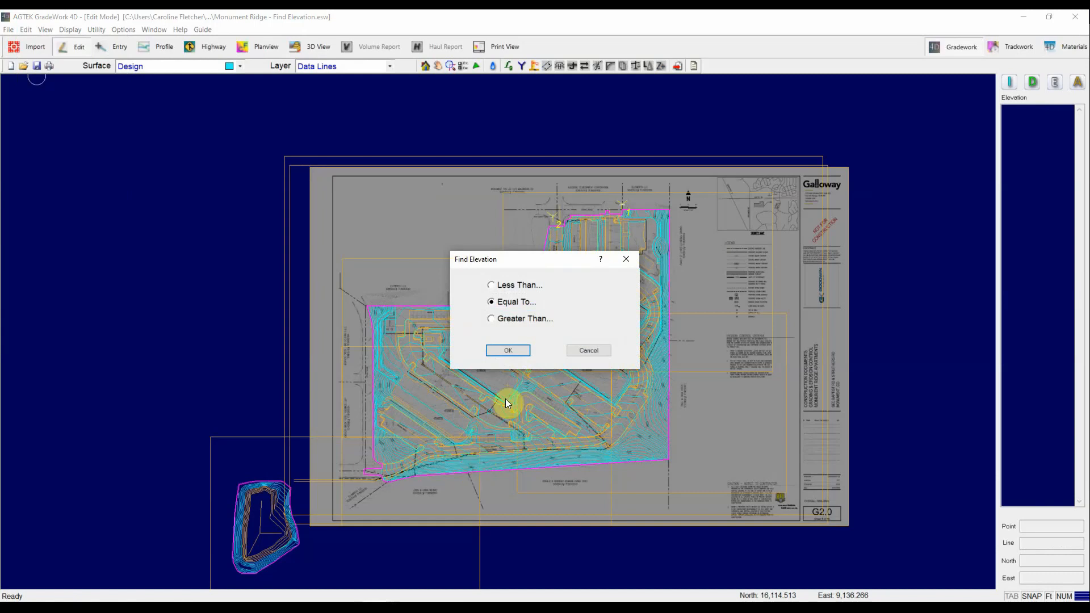
pyautogui.moveTo(529, 285)
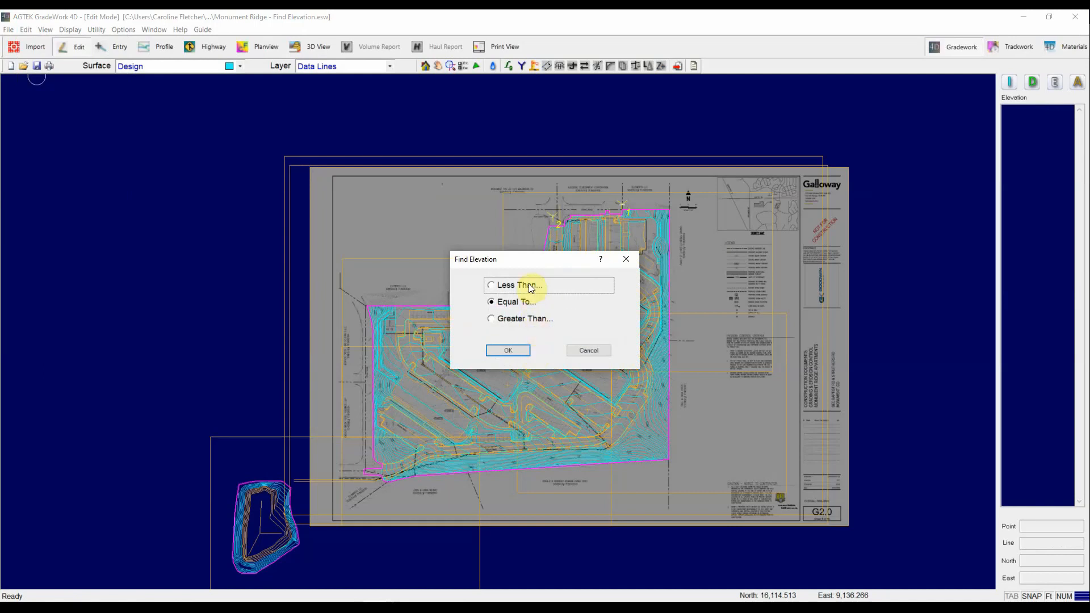
# Step: Search for elevations less than 6800 with Select All Found enabled
pyautogui.click(491, 285)
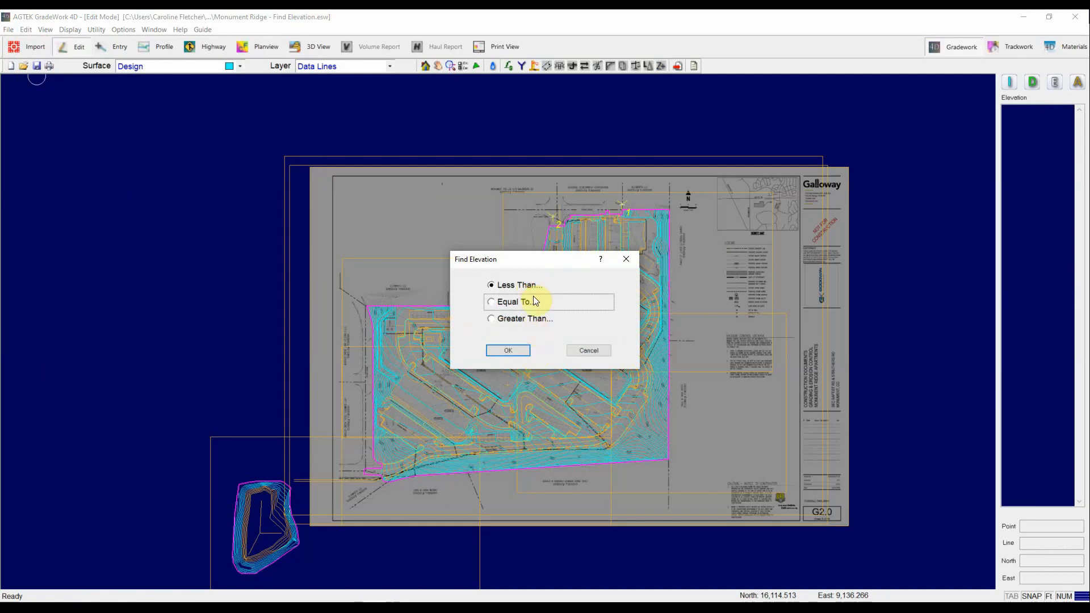
pyautogui.click(507, 350)
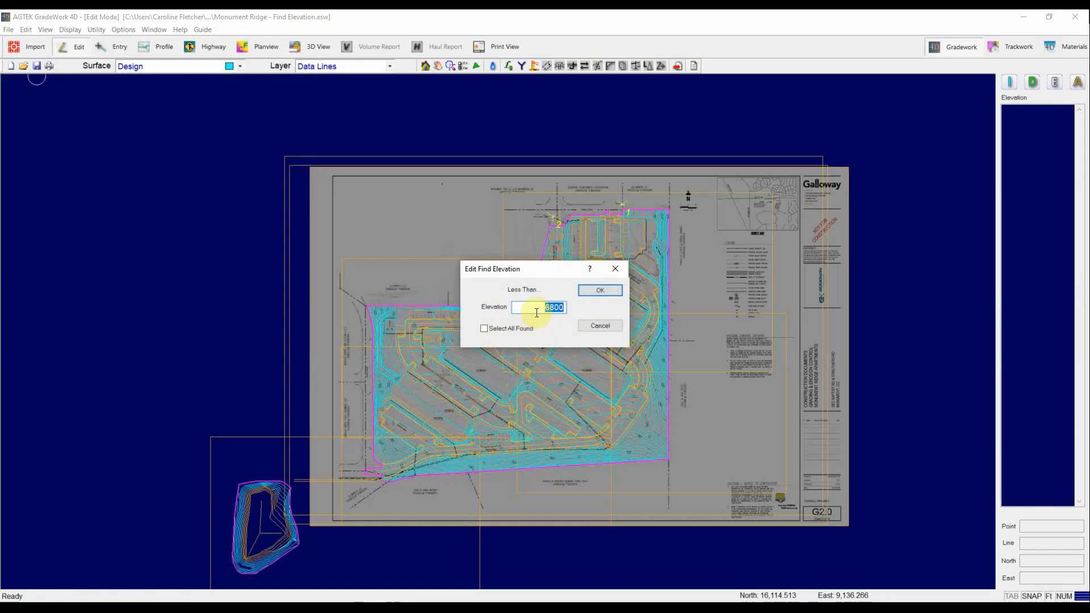
pyautogui.write('68')
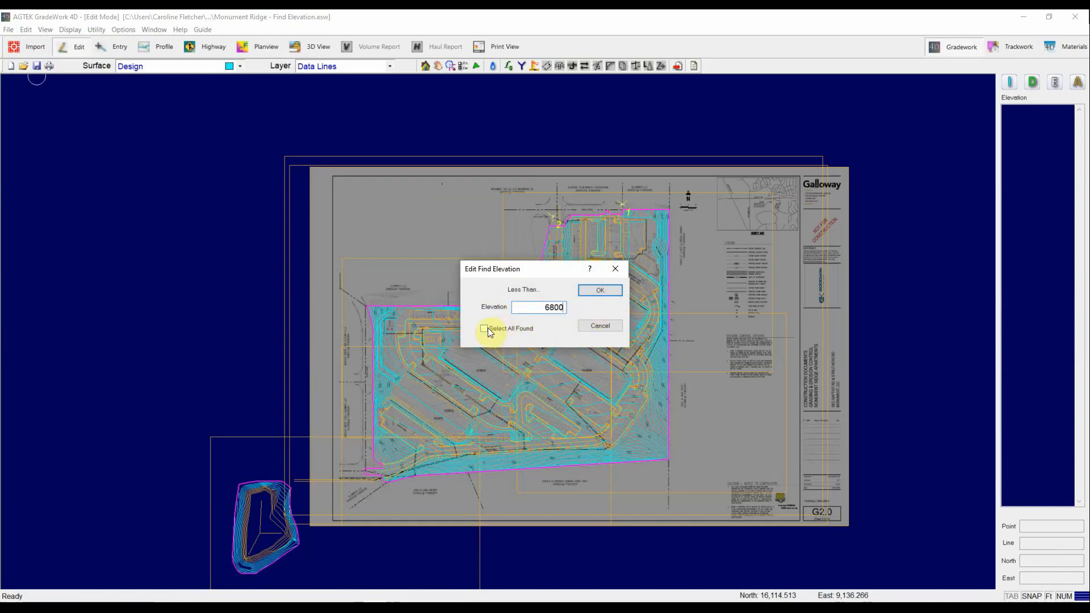
pyautogui.click(483, 328)
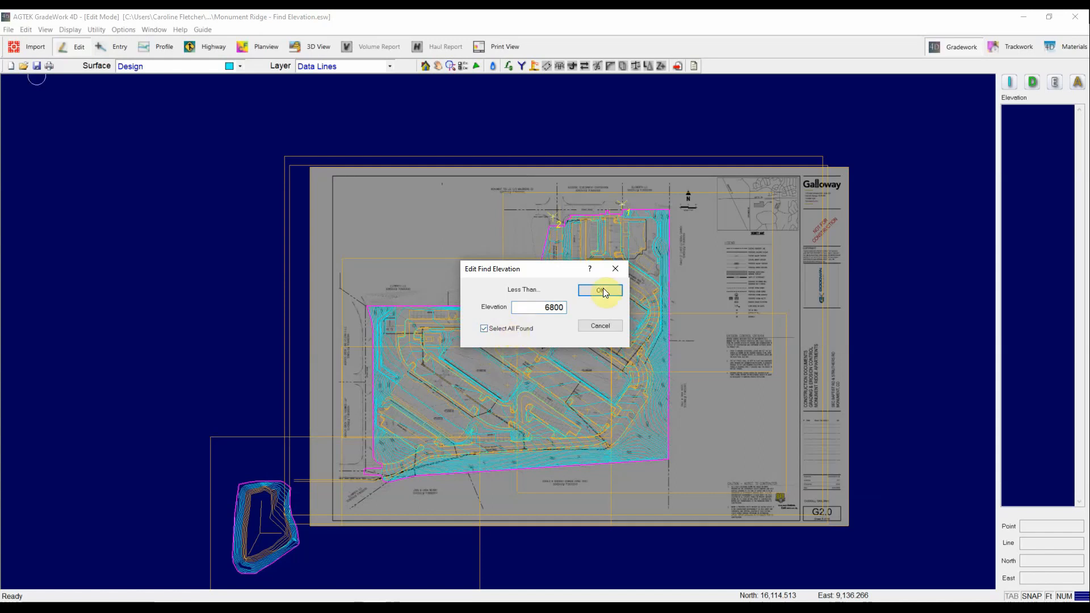
pyautogui.click(600, 290)
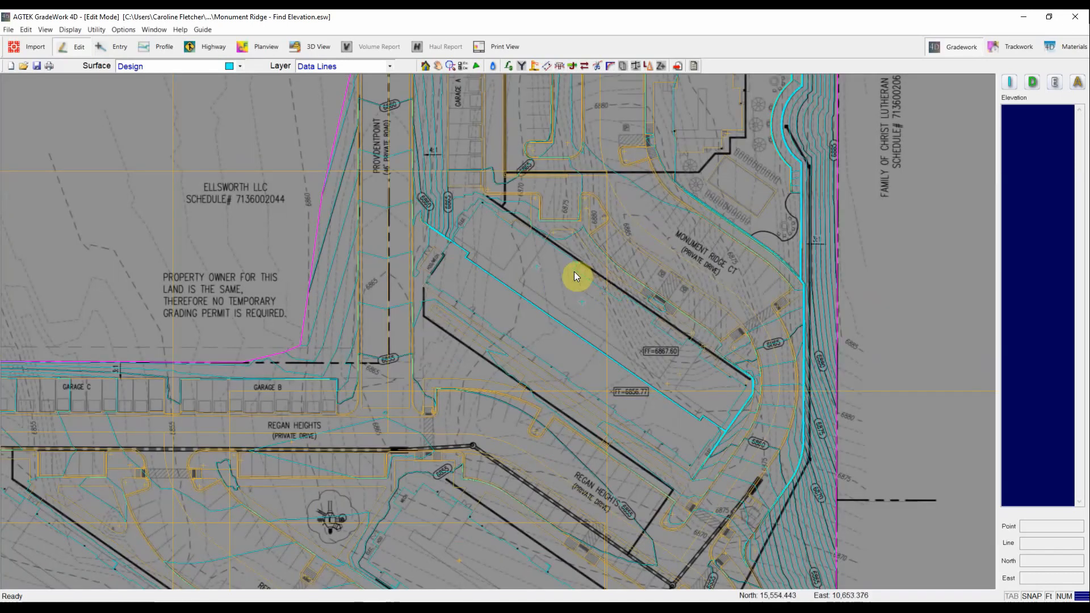
pyautogui.moveTo(533, 299)
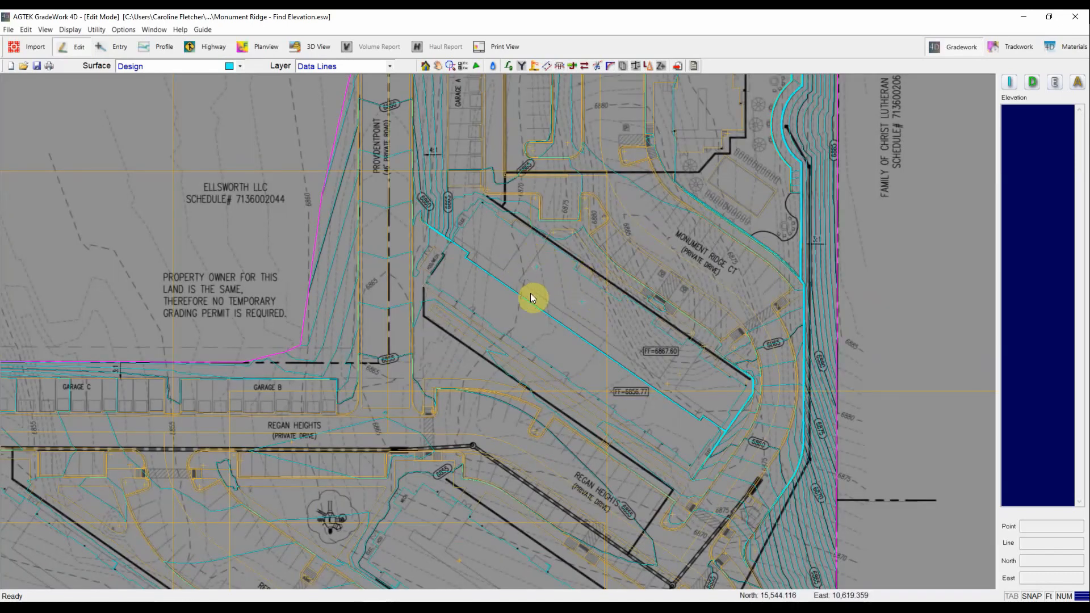
pyautogui.moveTo(529, 255)
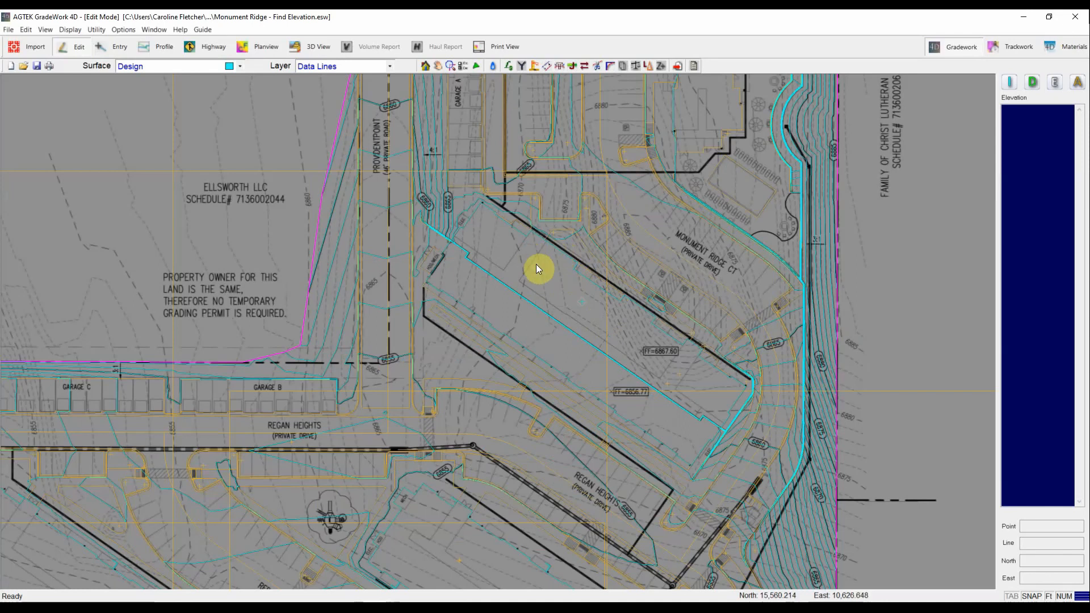
pyautogui.moveTo(529, 263)
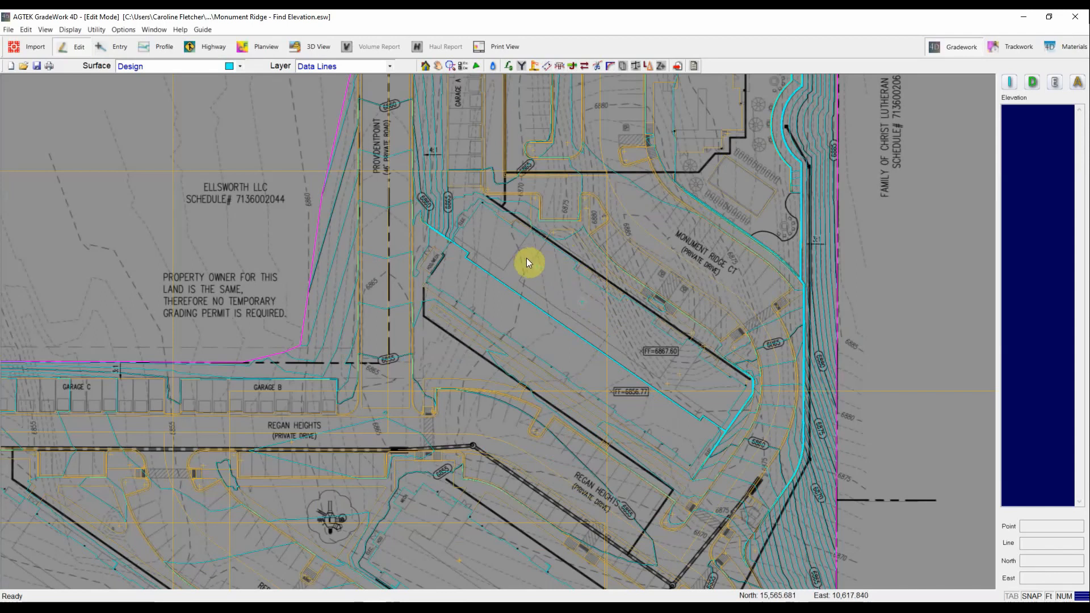
pyautogui.moveTo(545, 273)
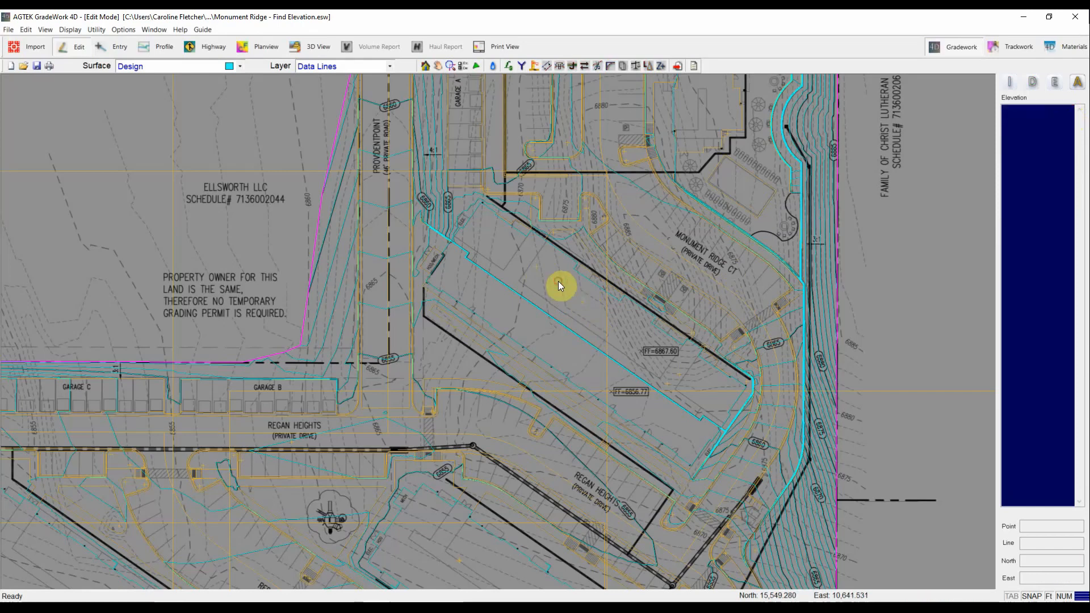
# Step: Regenerate the Design TriMesh in 3D View after removing the below-6800 points
pyautogui.click(319, 47)
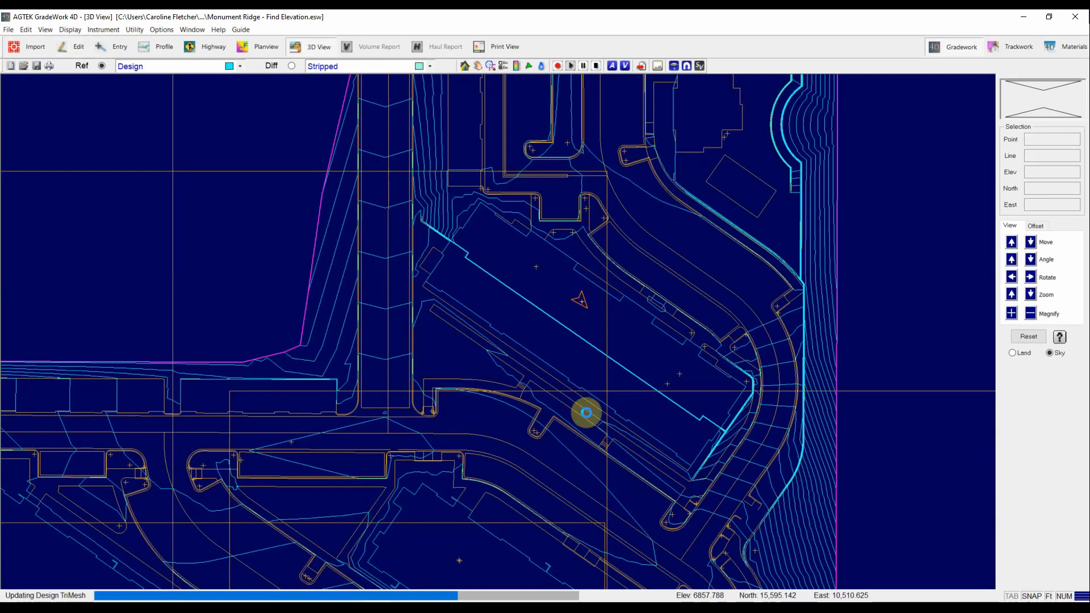